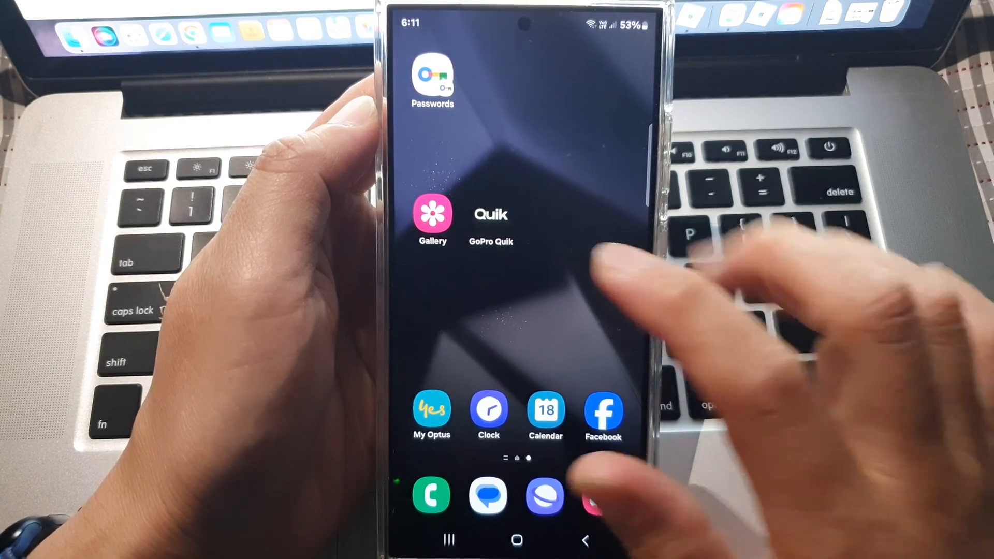
Step: Launch Gallery and scroll the Pictures grid to find the silver cable-on-wood photo
left_click(432, 214)
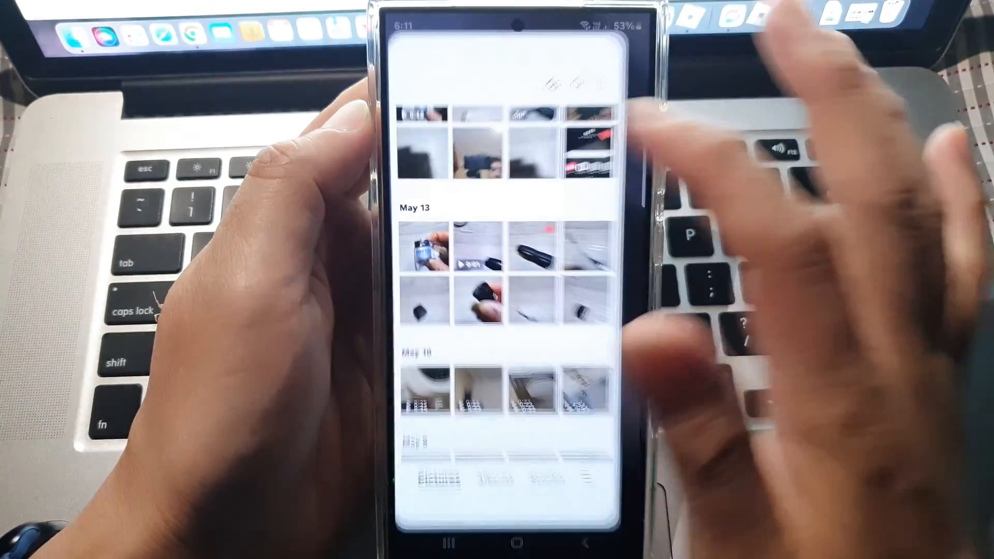
scroll("down", 3)
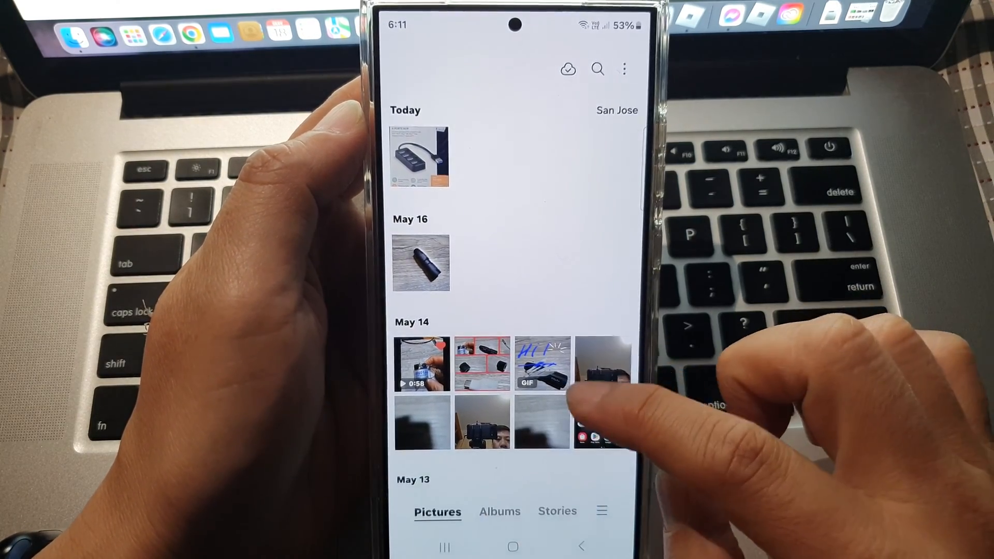
scroll("down", 3)
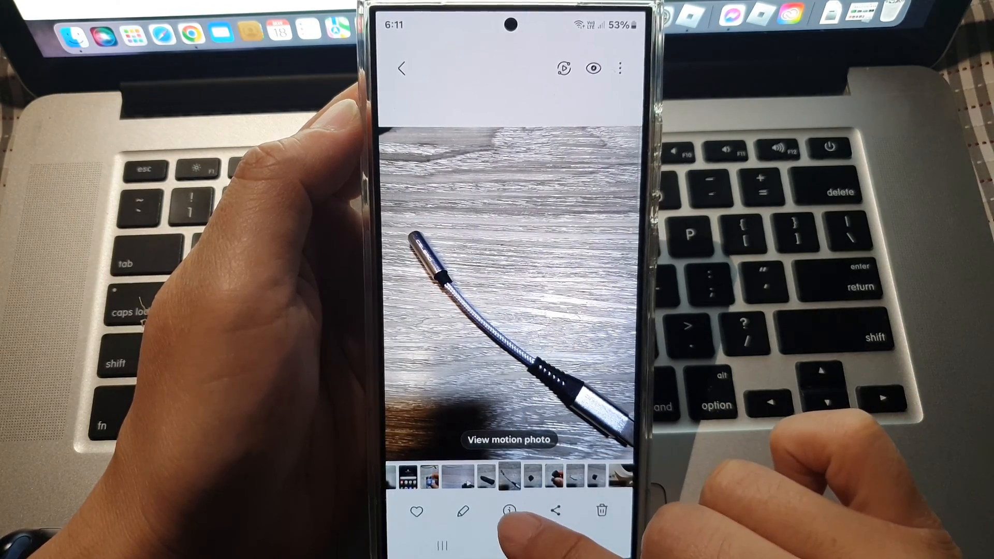
left_click(508, 510)
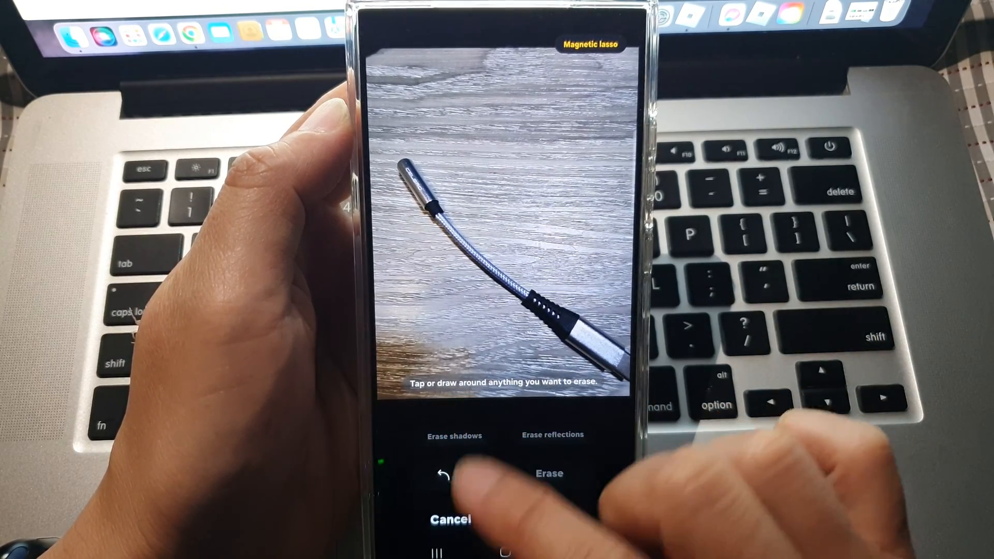
left_click(548, 473)
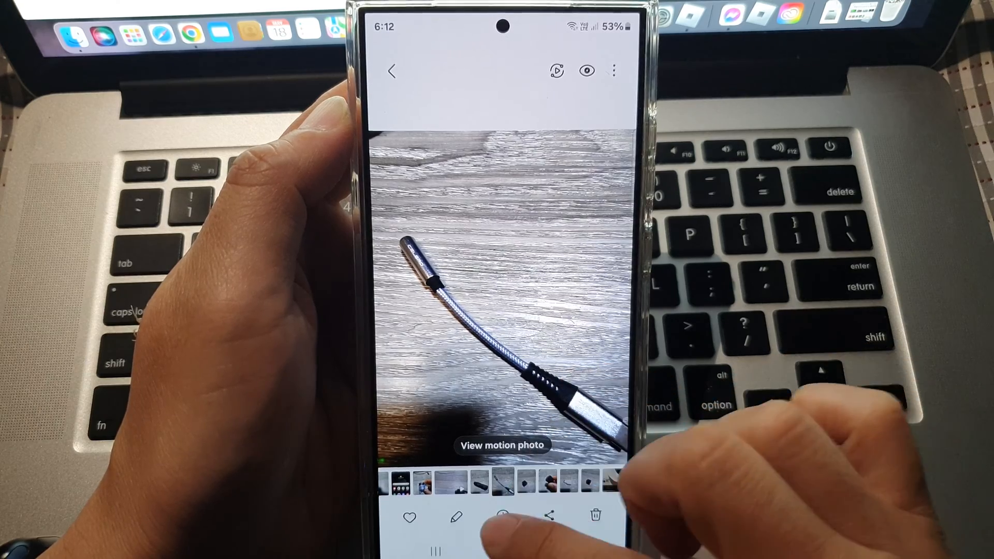
Step: Remove the cable's shadow using Object eraser's Erase shadows, then revert to the original image
scroll("down", 3)
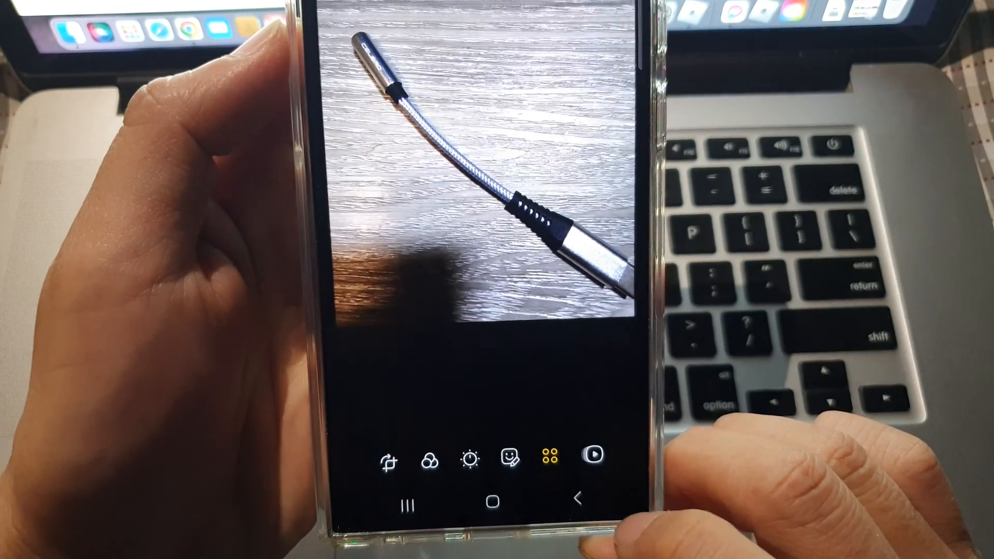
left_click(547, 455)
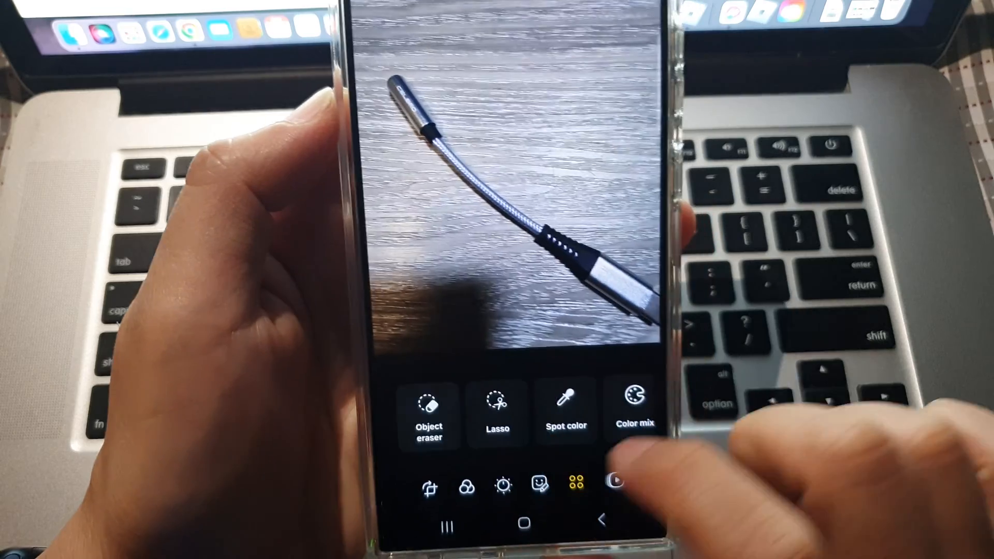
left_click(429, 412)
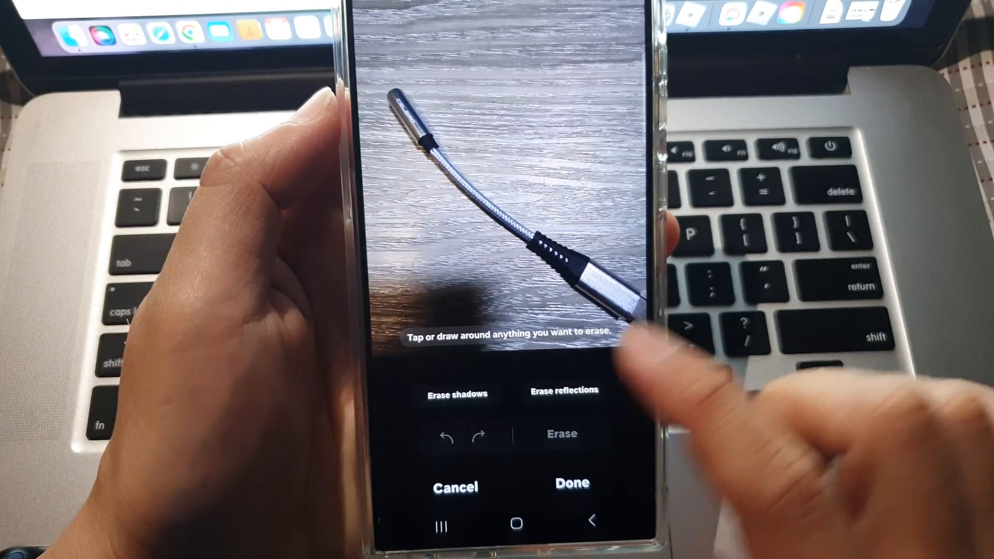
left_click(455, 393)
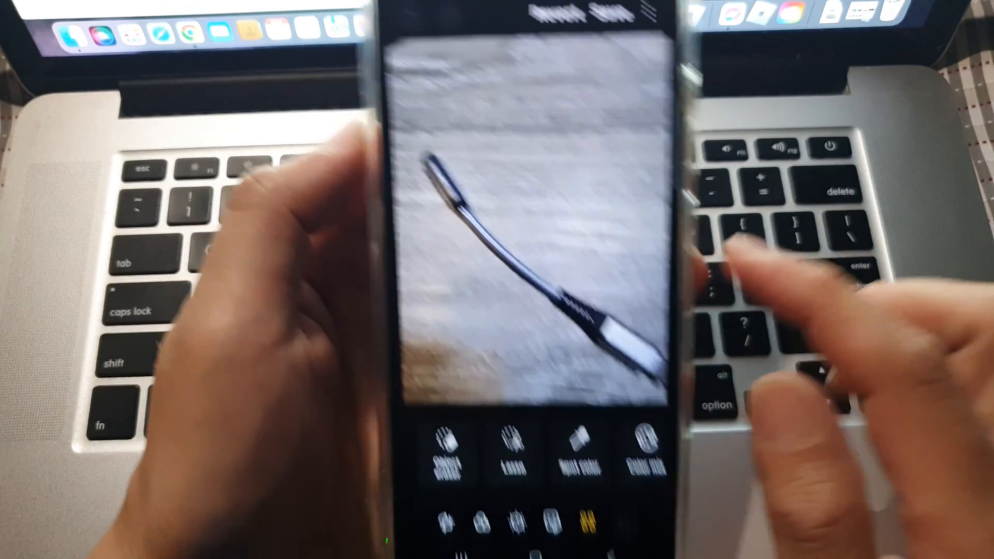
left_click(558, 70)
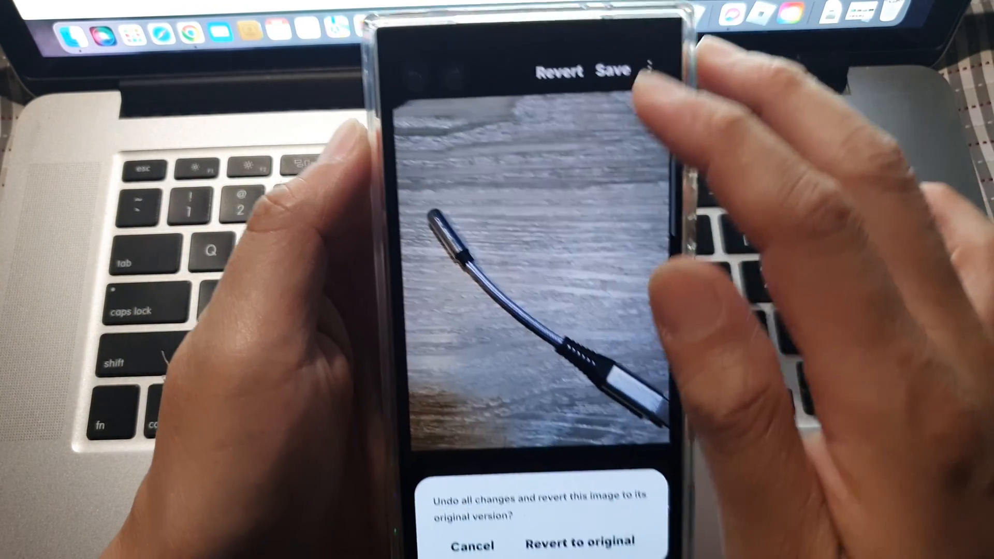